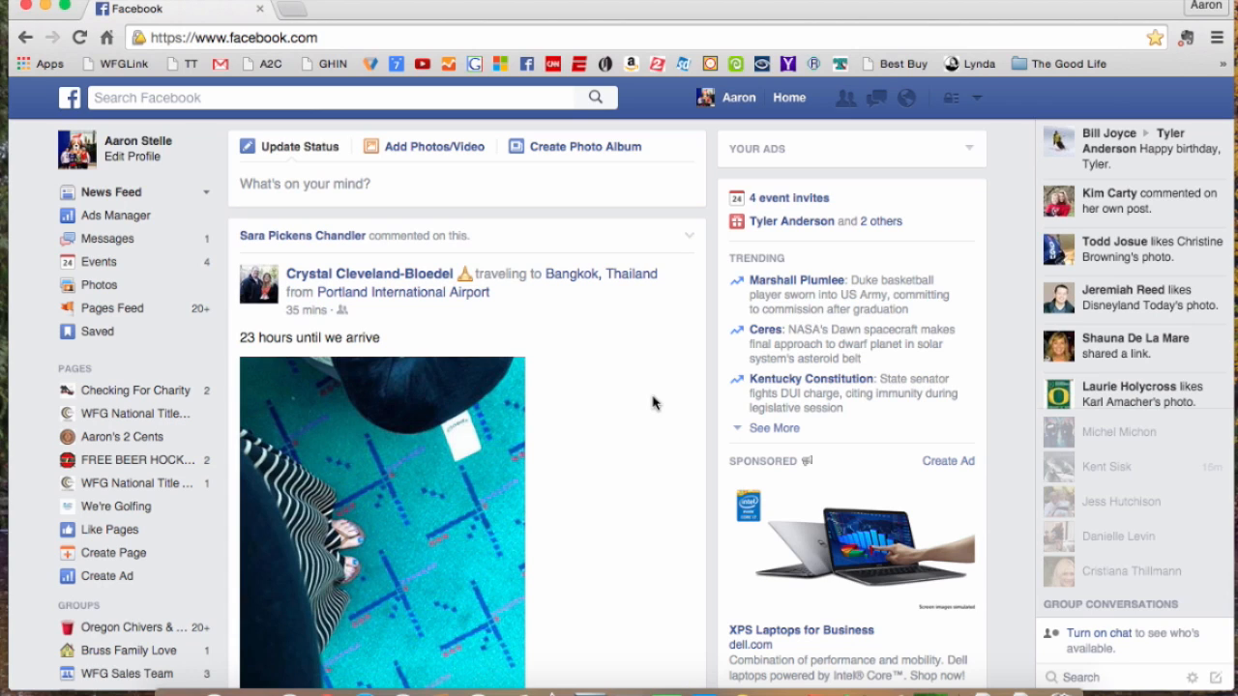
mouse_move(654, 371)
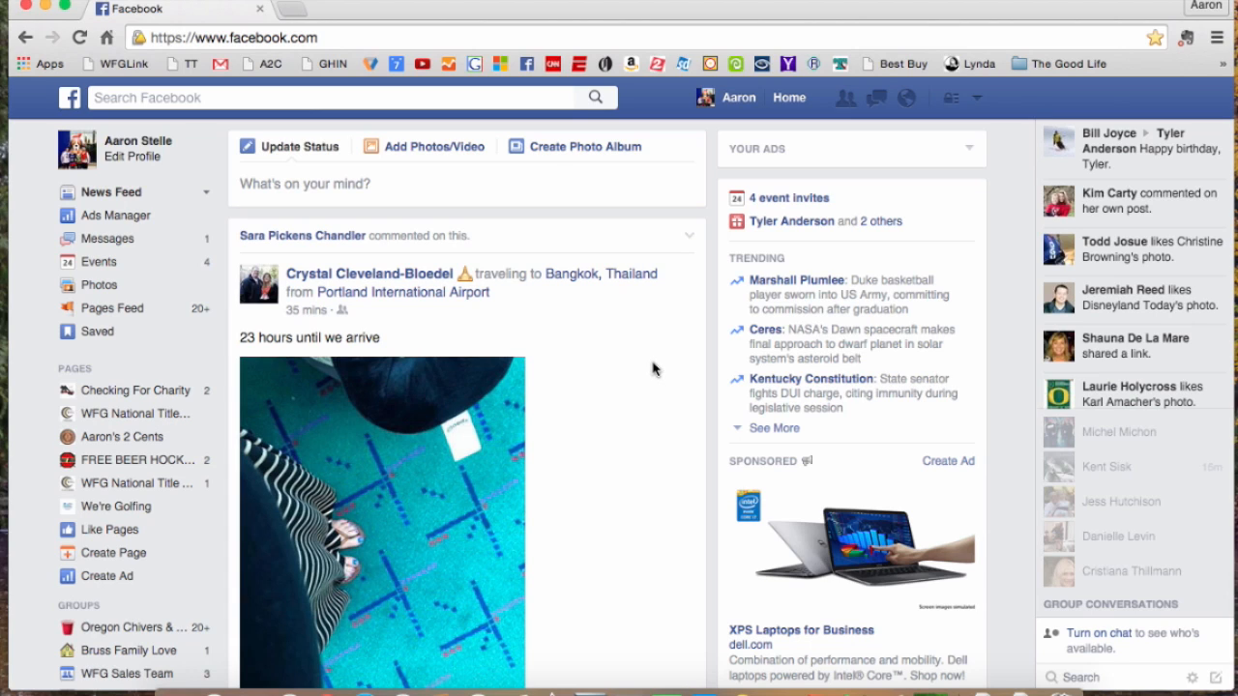
mouse_move(677, 282)
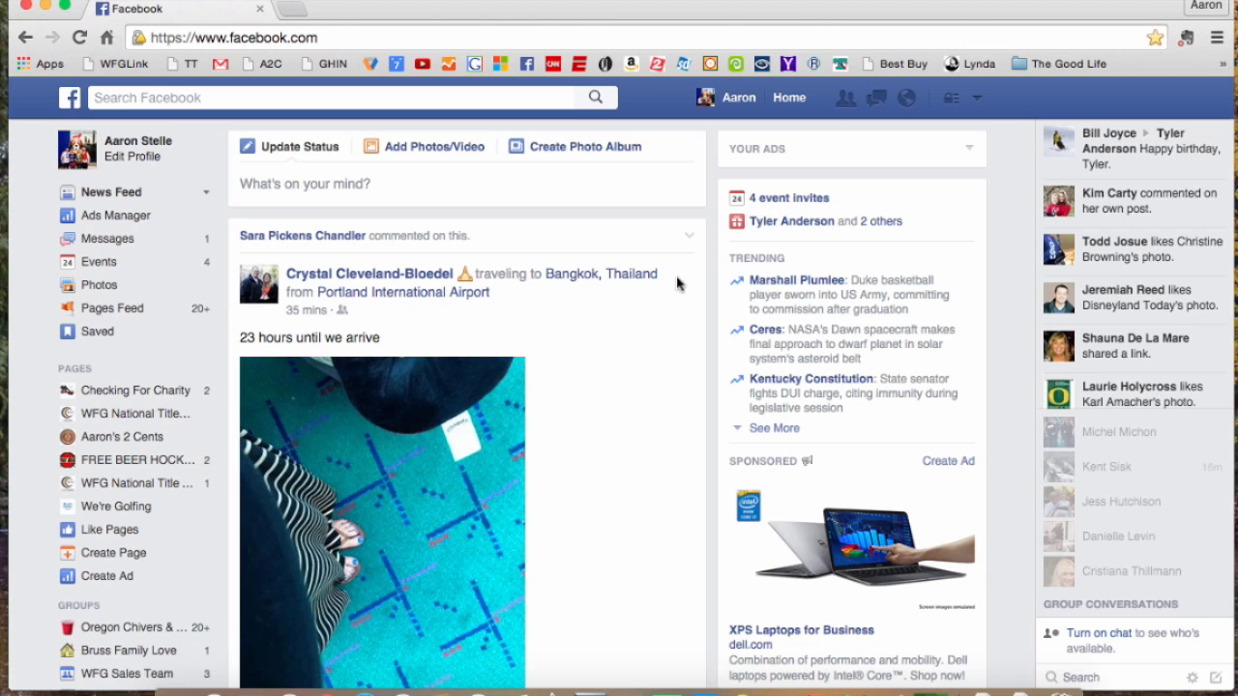
mouse_move(937, 116)
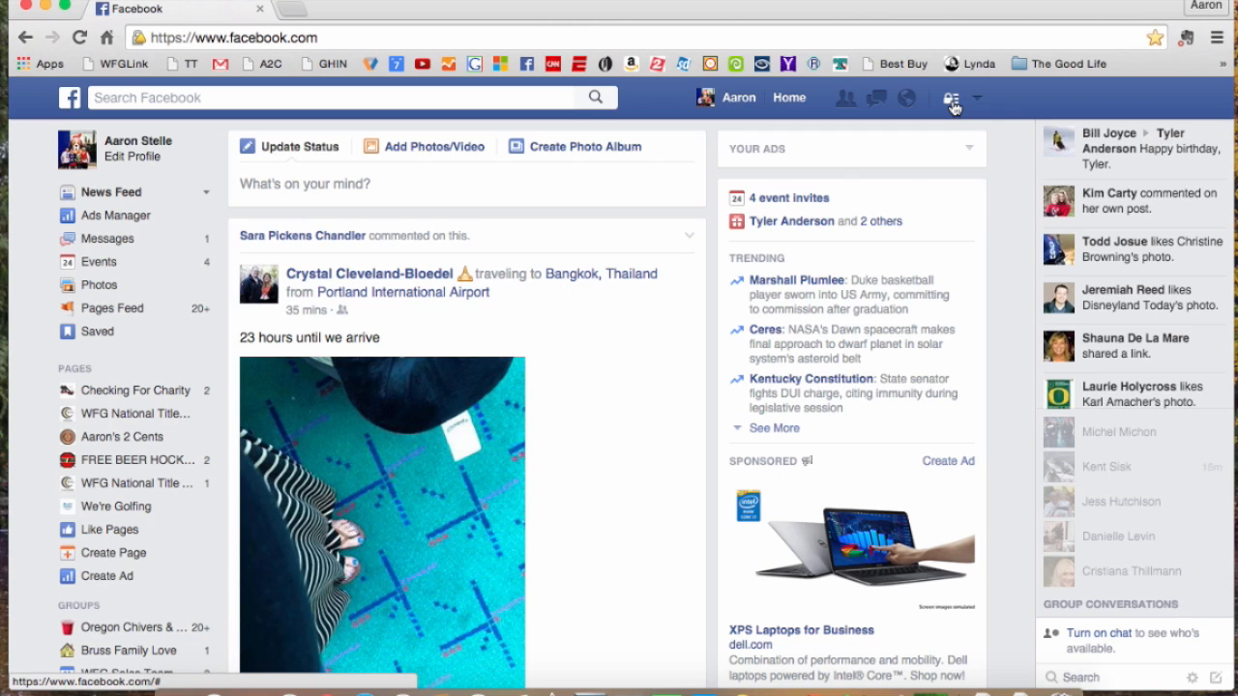
- Reach the Manage Blocking page from the privacy shortcuts lock via the Blocking sidebar entry
left_click(952, 96)
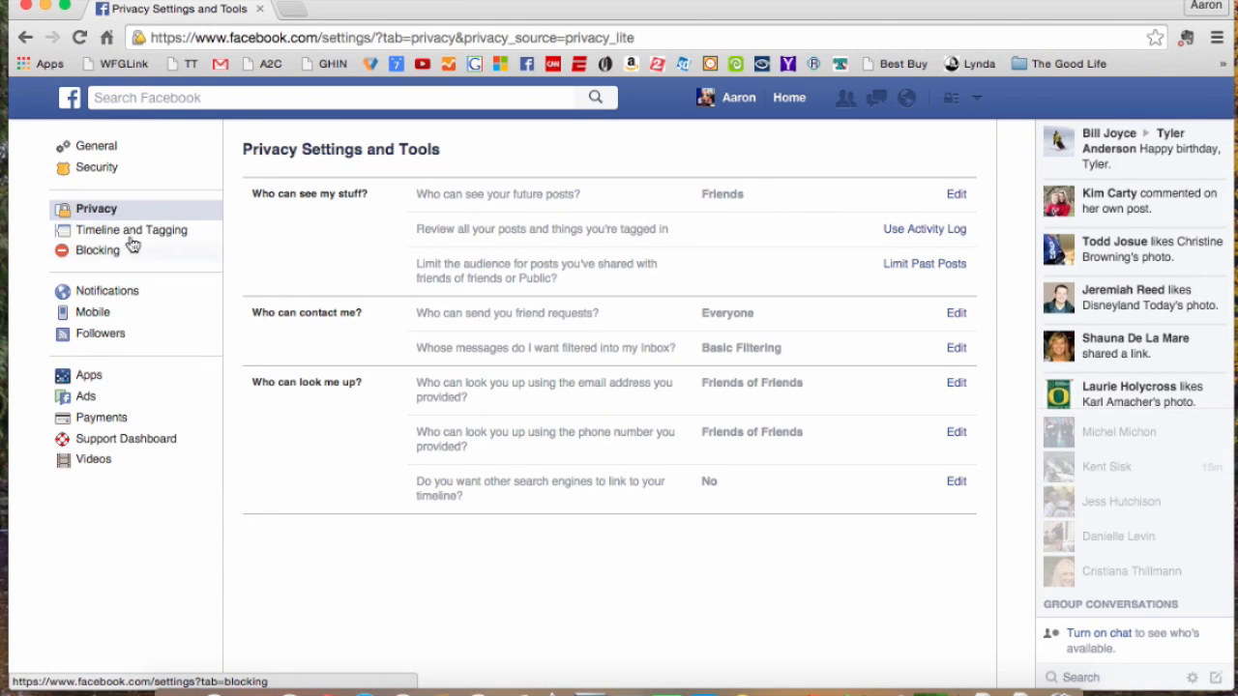
left_click(97, 251)
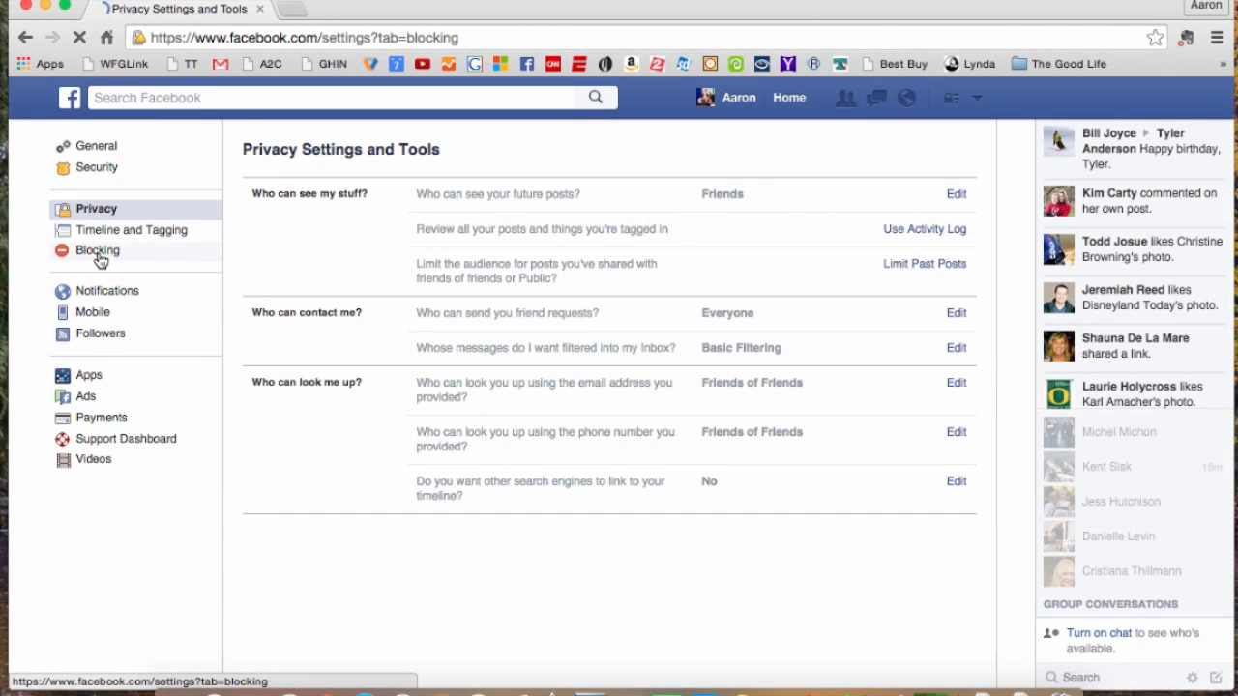
left_click(97, 251)
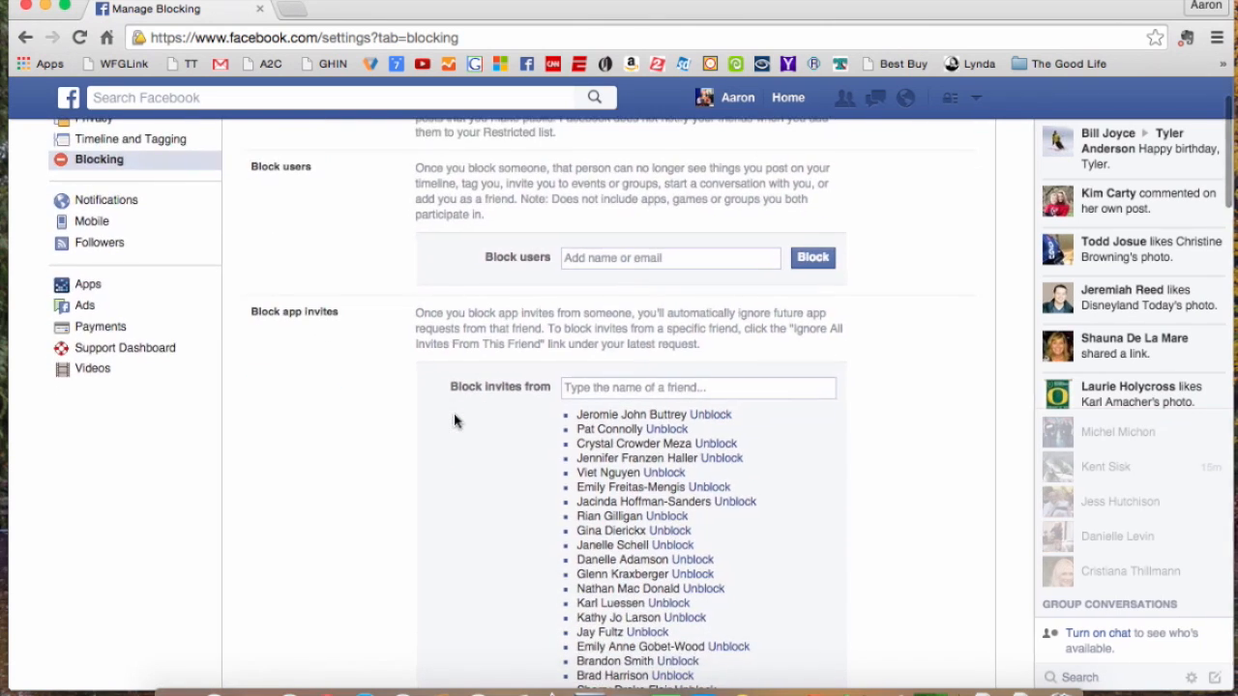
- Scroll past Block users and Block app invites to the Block apps list of blocked games
scroll("down", 3)
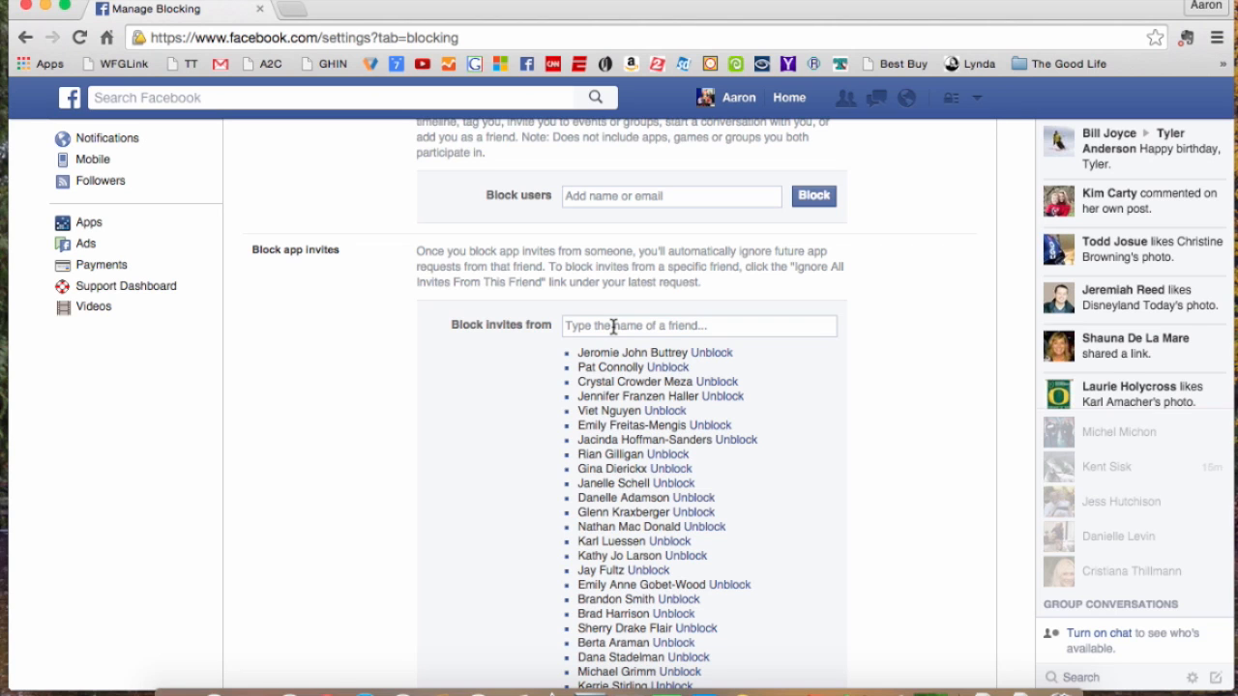
scroll("down", 3)
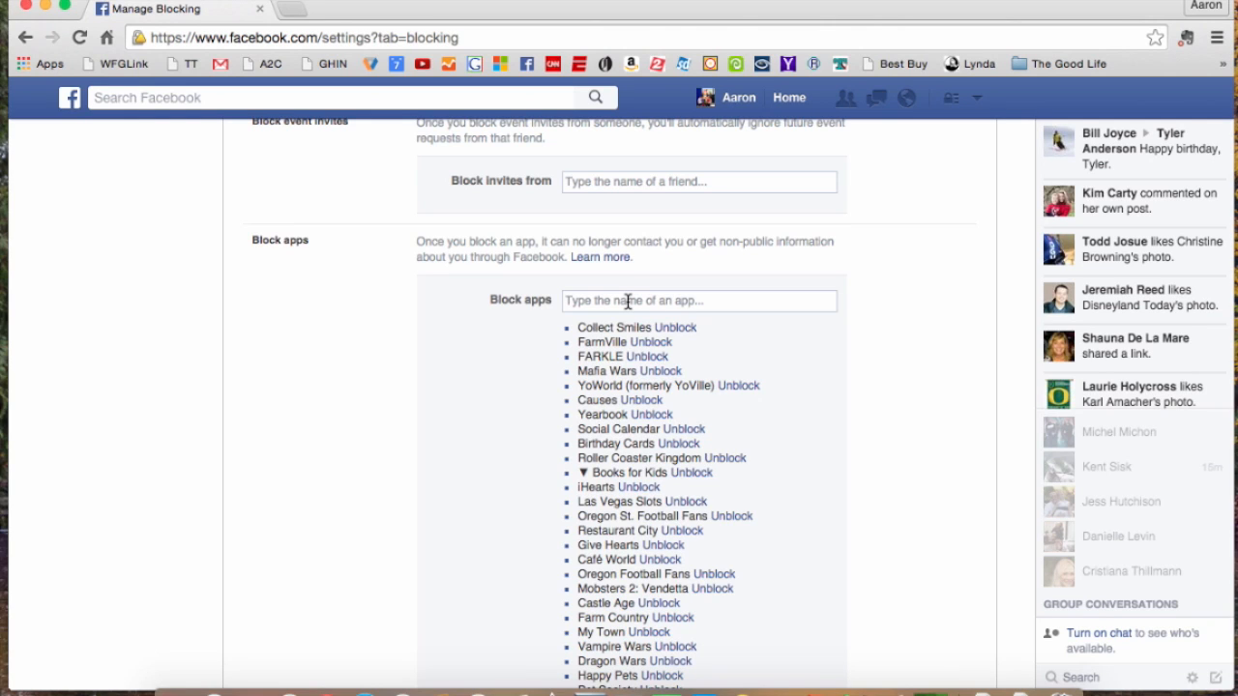
type("candy")
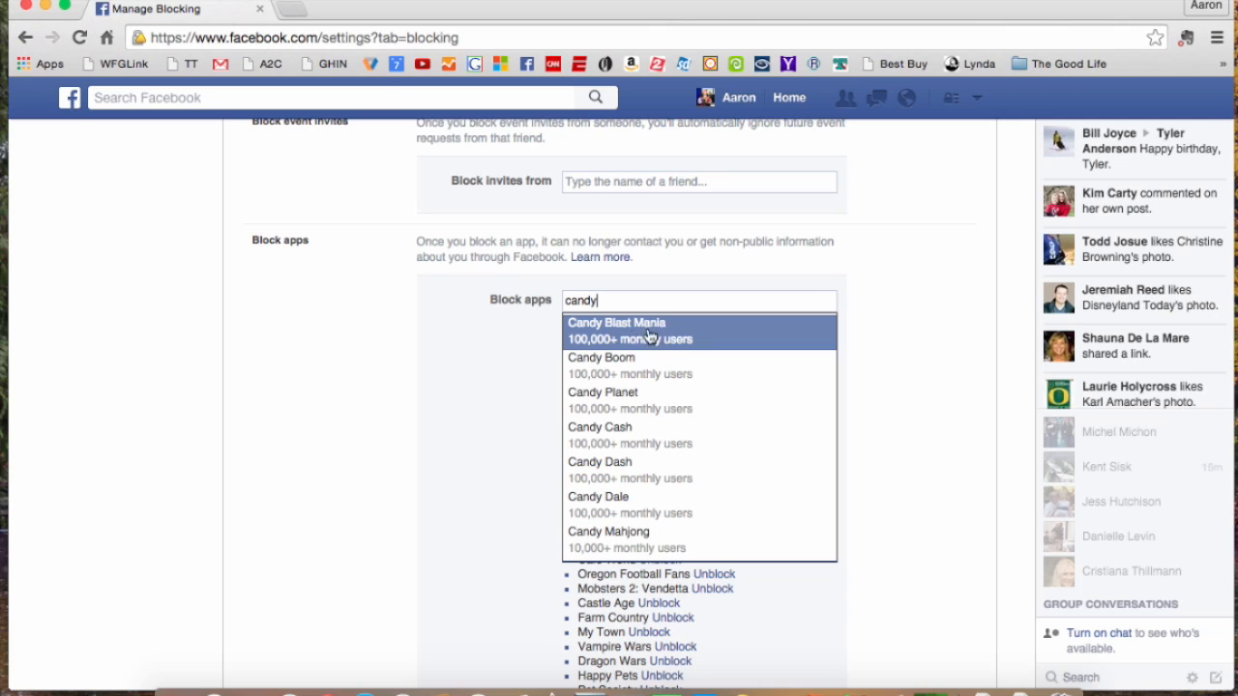
mouse_move(638, 338)
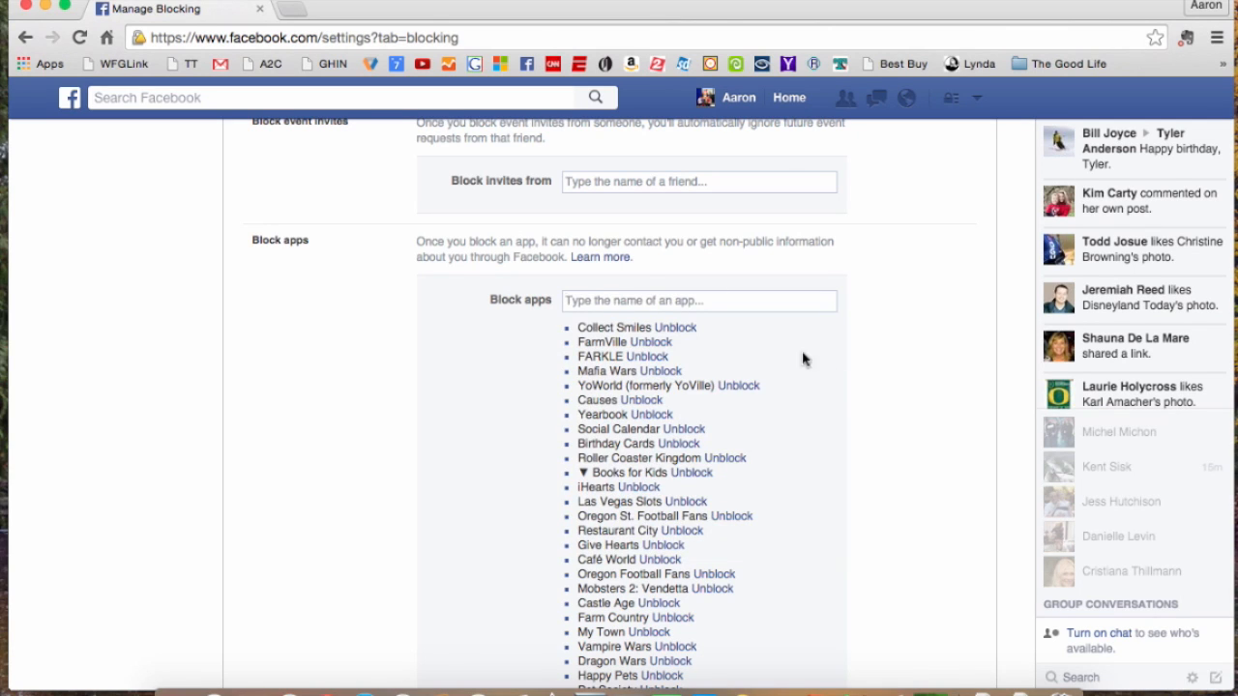
scroll("down", 3)
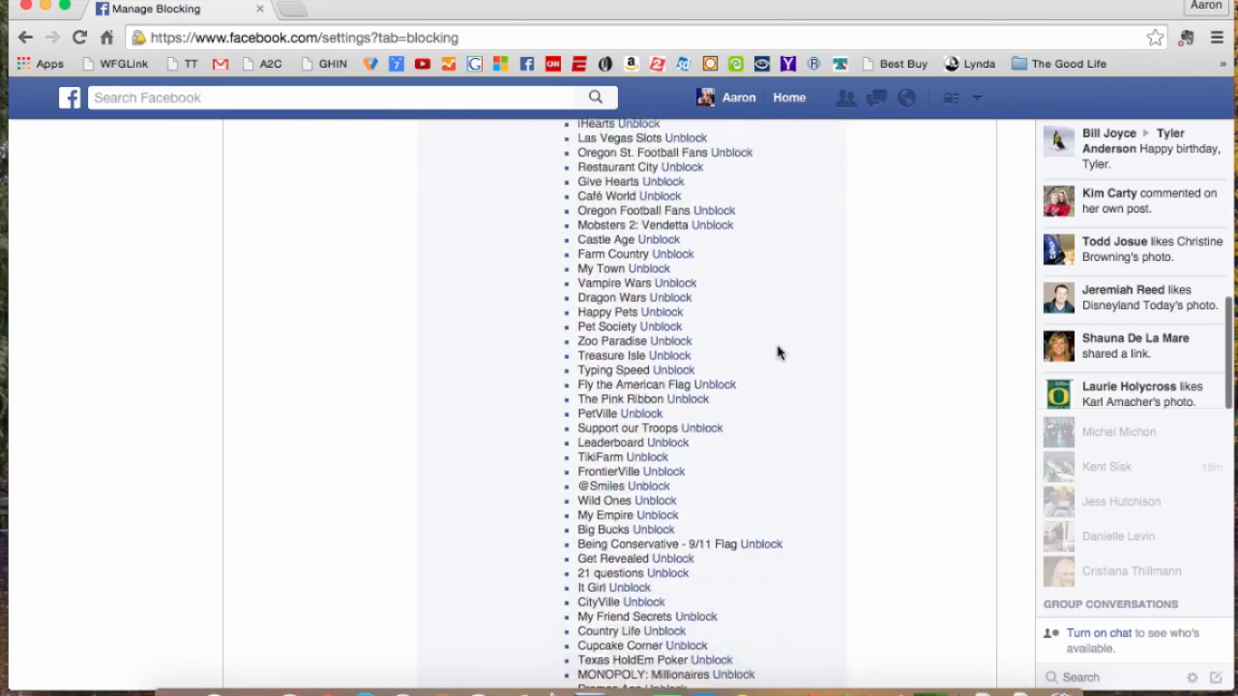
scroll("down", 3)
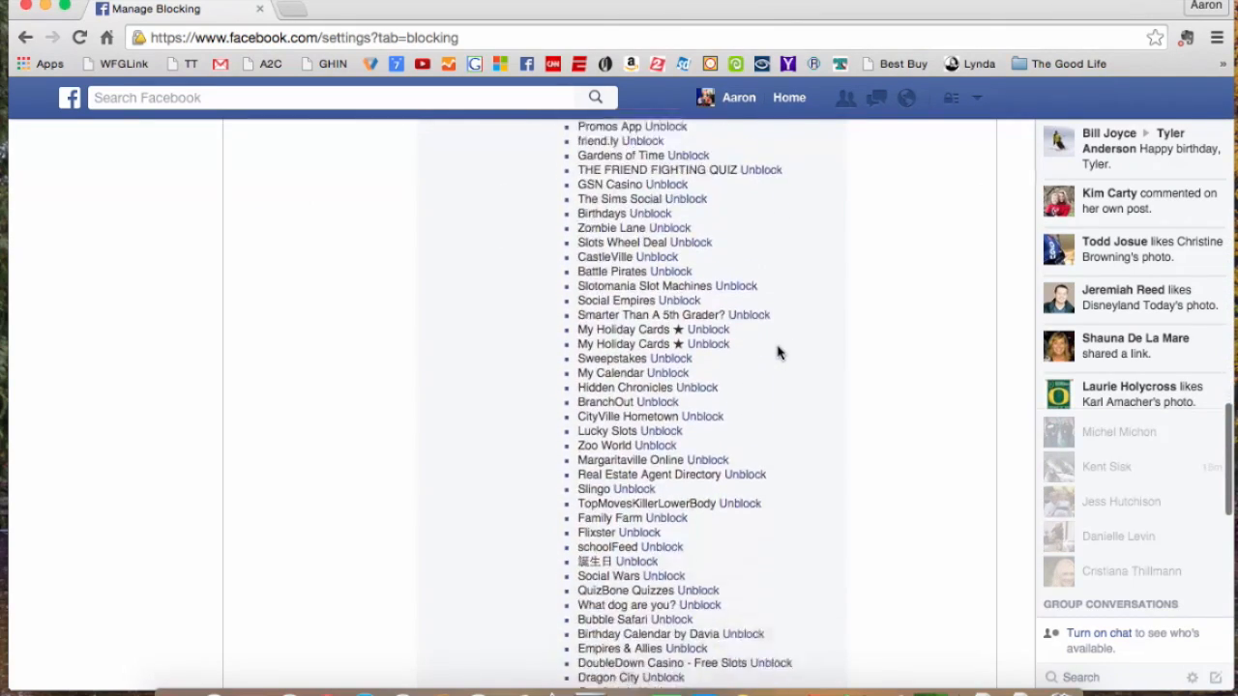